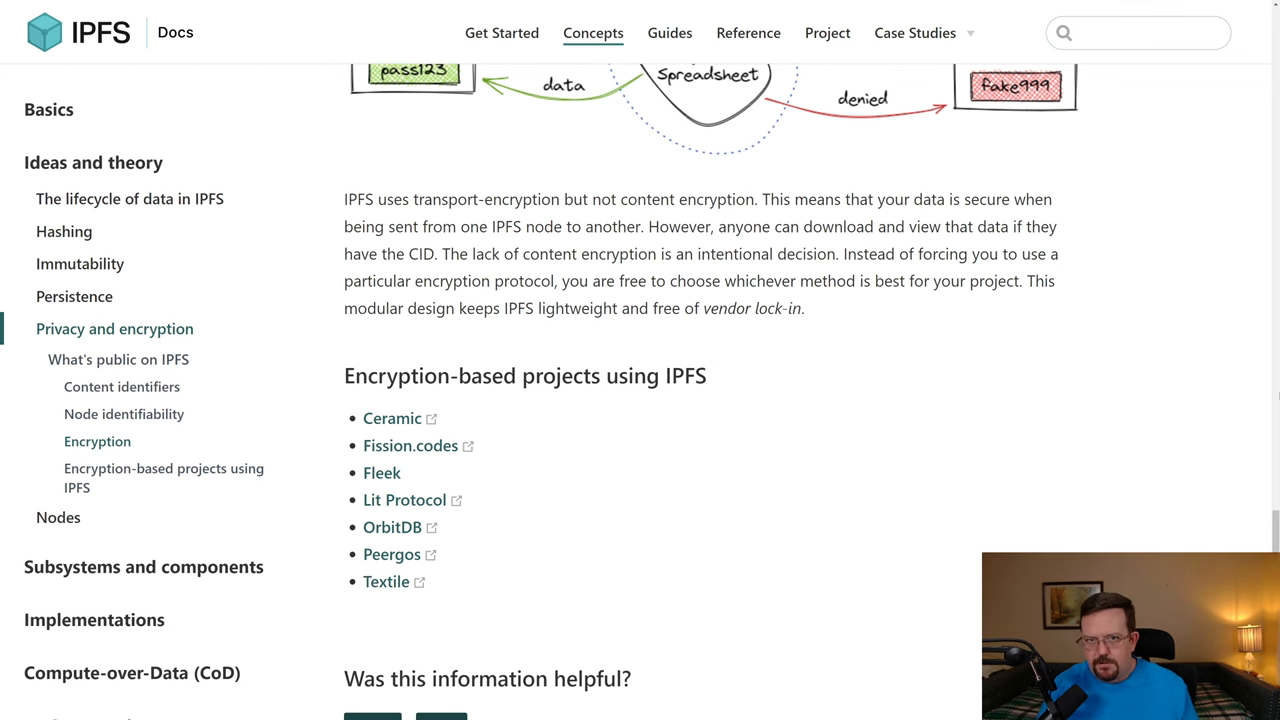
Step: Leave the IPFS Docs encryption article and load the DeStor homepage
left_click(80, 264)
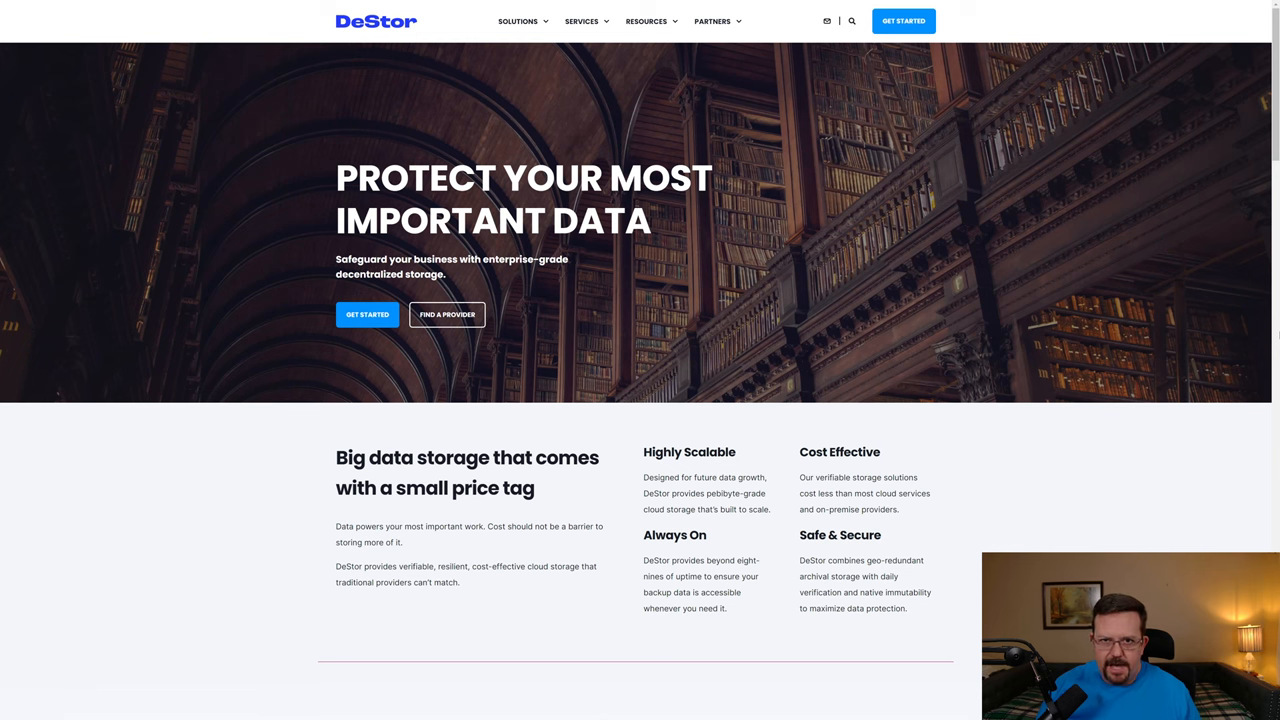
Step: Scroll the DeStor page toward the Filecoin Network Client Explorer content
scroll("down", 3)
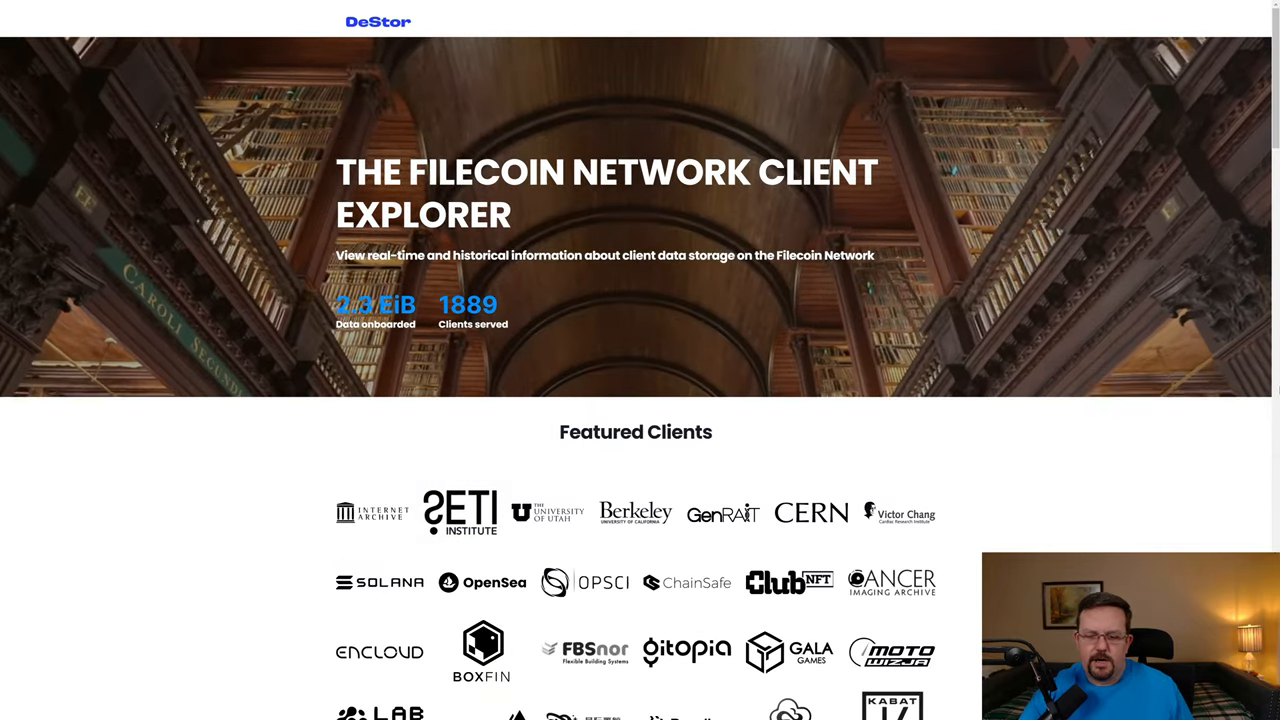
scroll("down", 3)
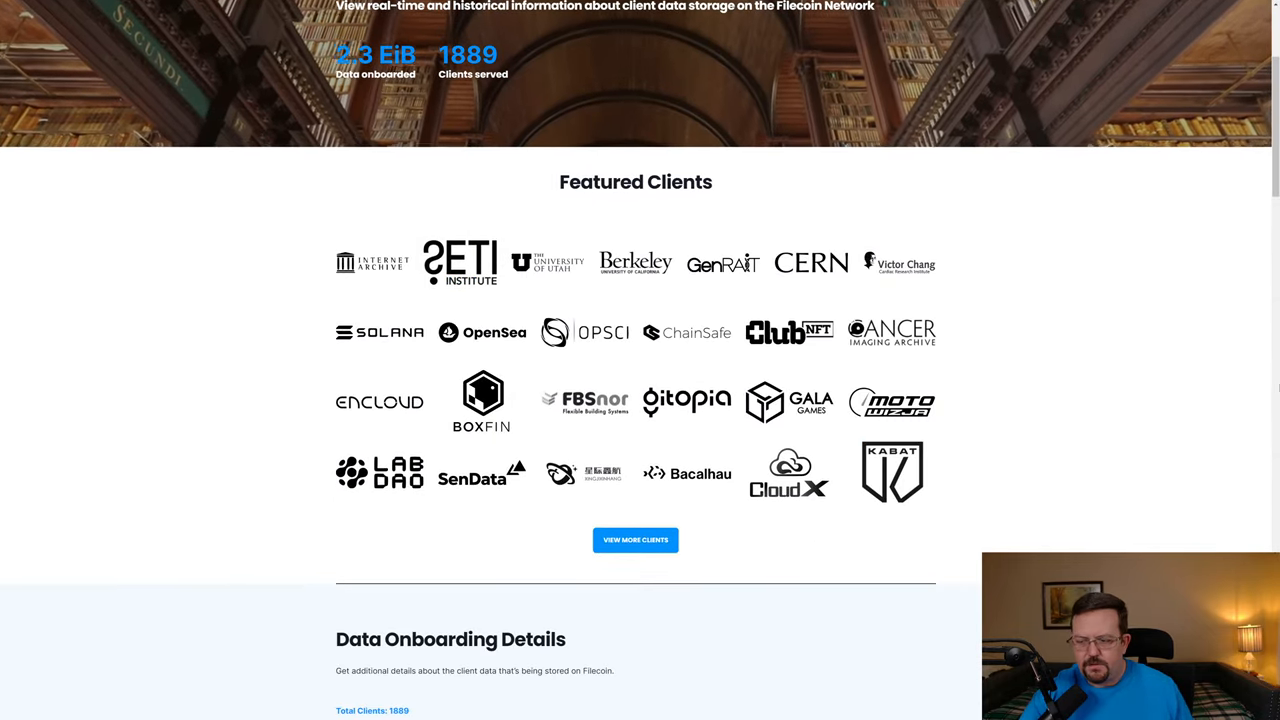
scroll("down", 3)
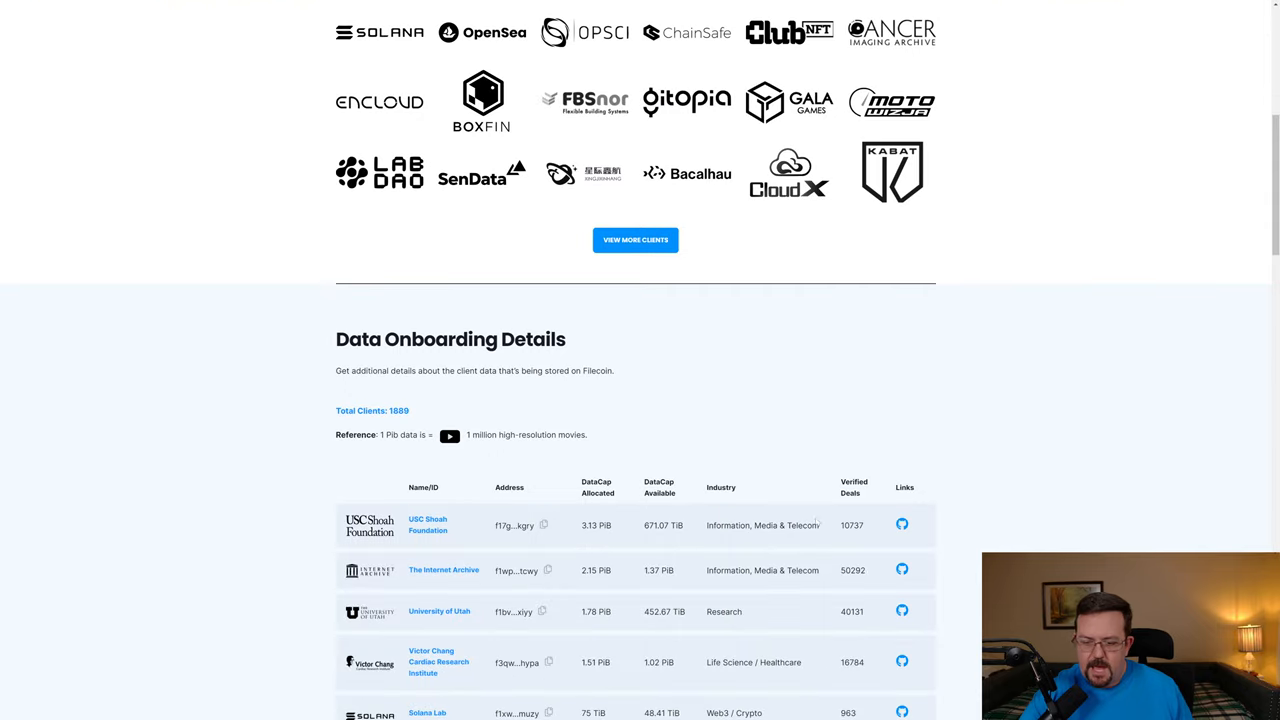
mouse_move(368, 422)
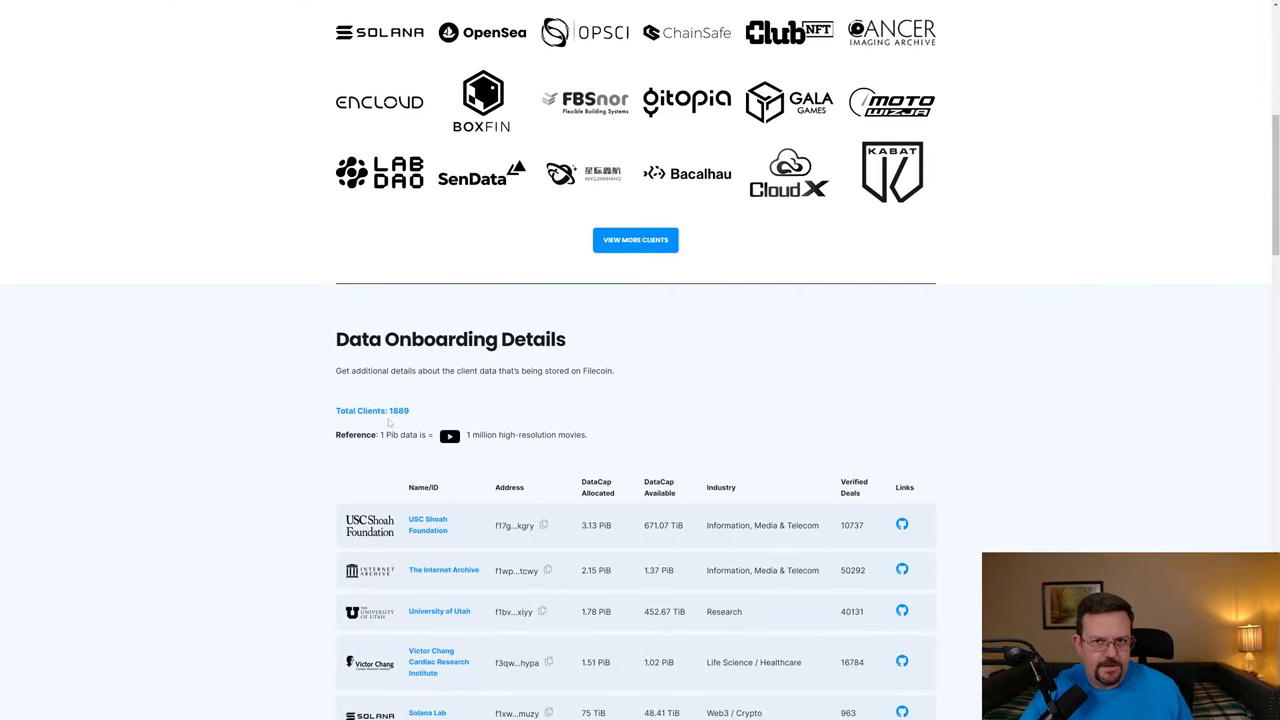
scroll("down", 3)
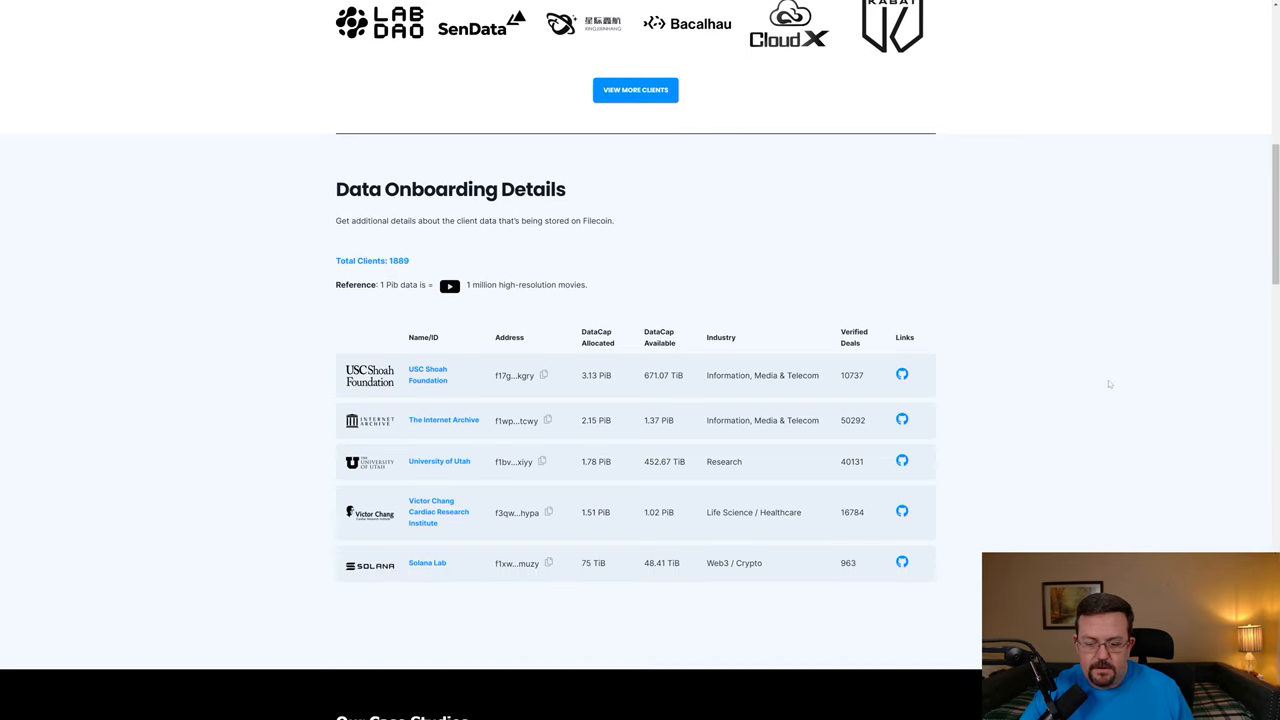
scroll("up", 3)
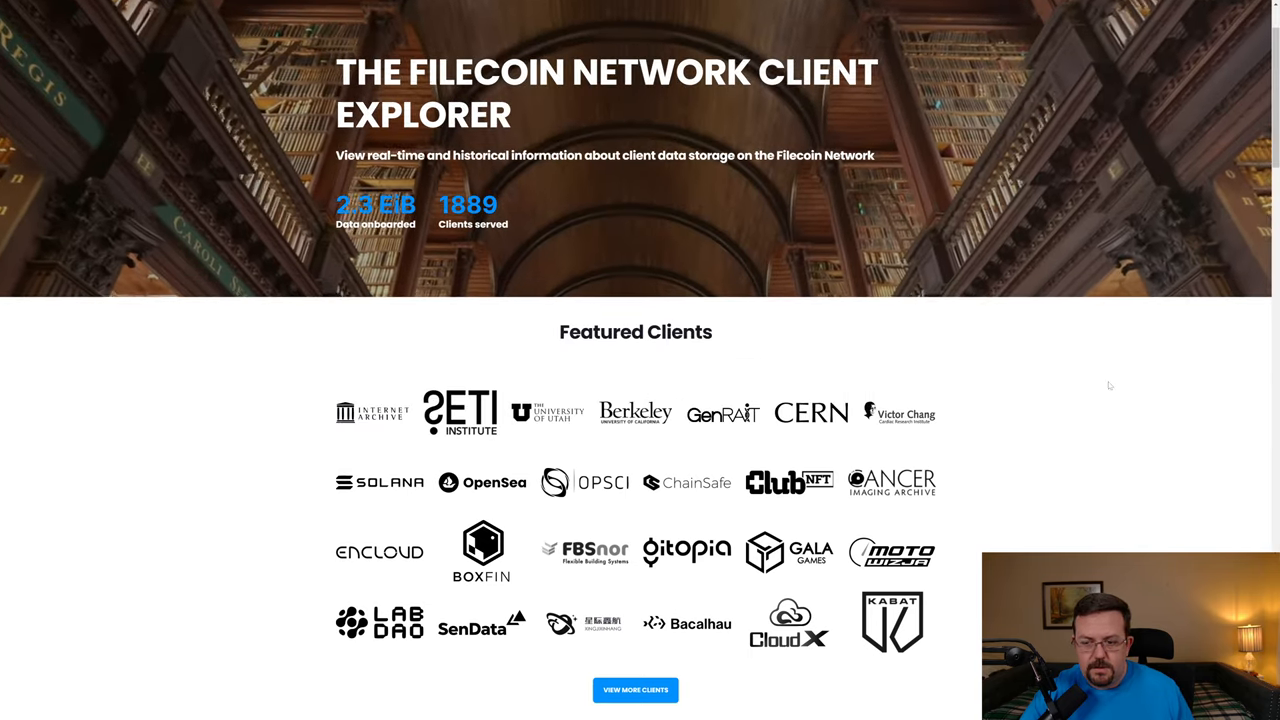